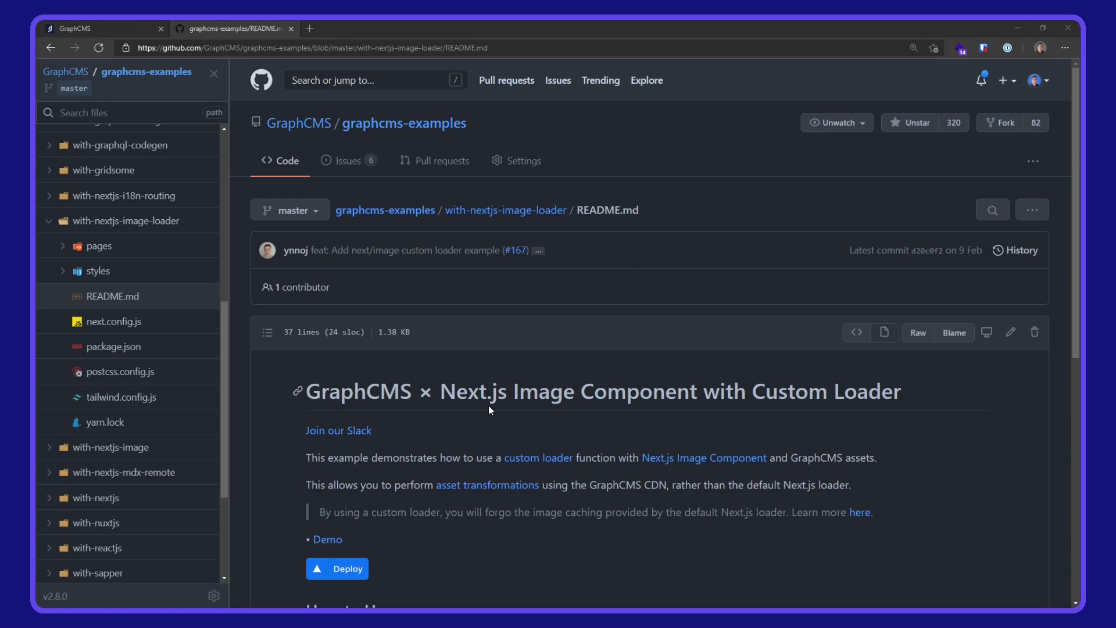
mouse_move(708, 381)
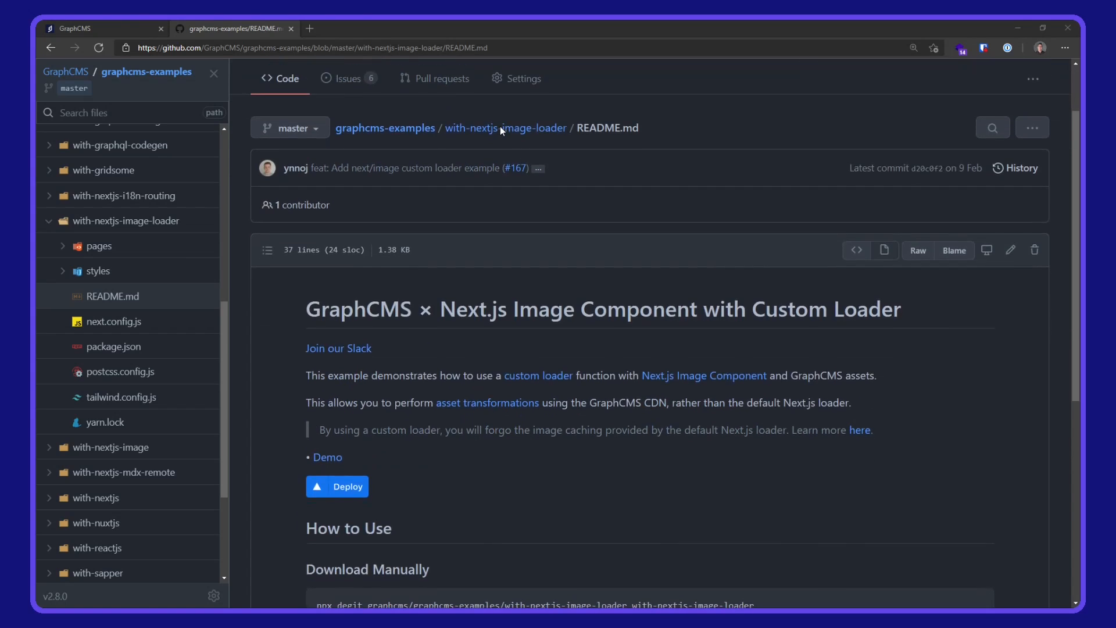
Clone the example with degit and cd into the with-nextjs-image-loader folder
scroll(down, 3)
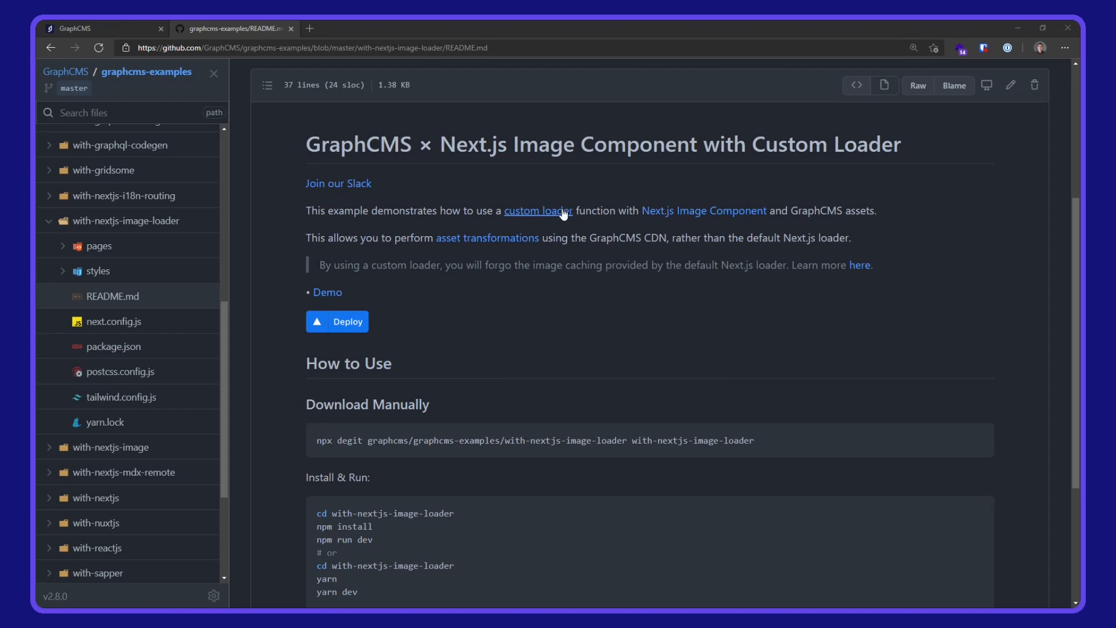
mouse_move(704, 210)
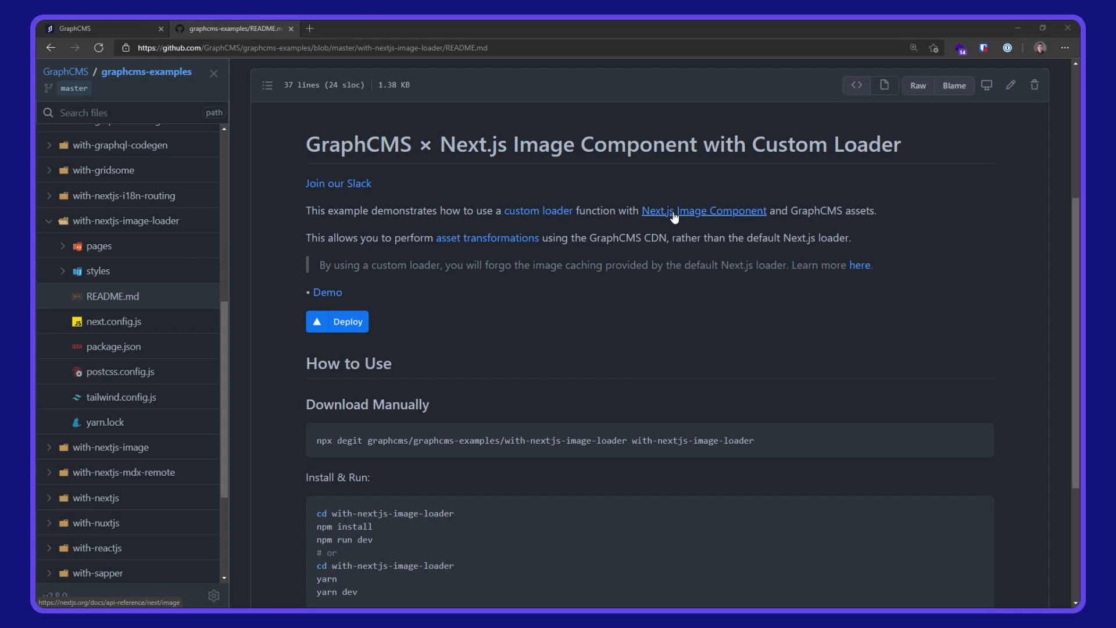
mouse_move(568, 326)
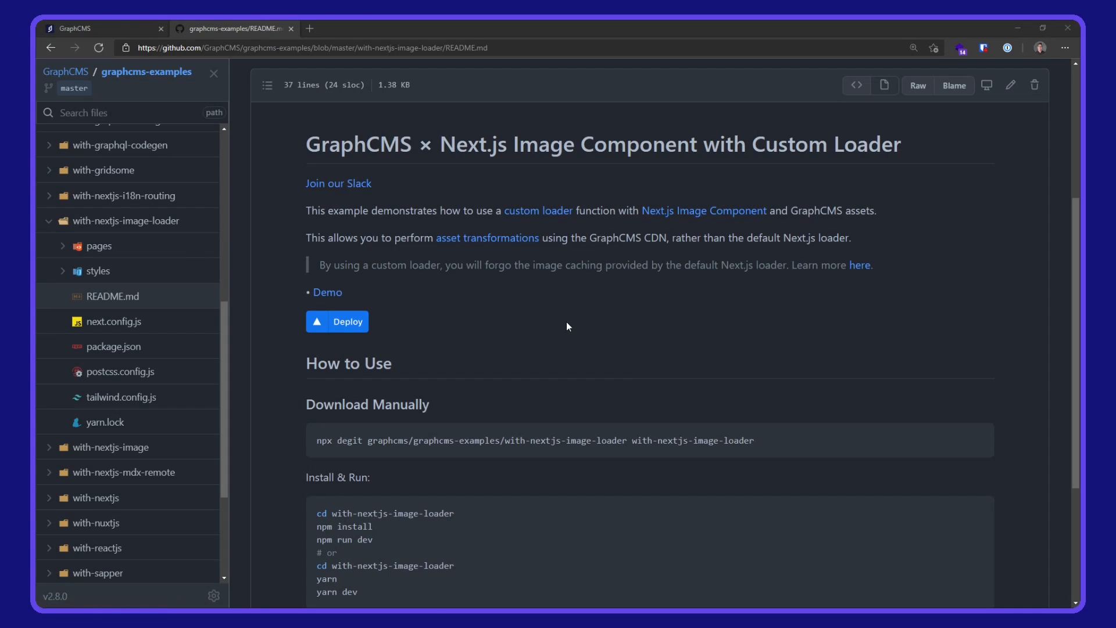
scroll(down, 3)
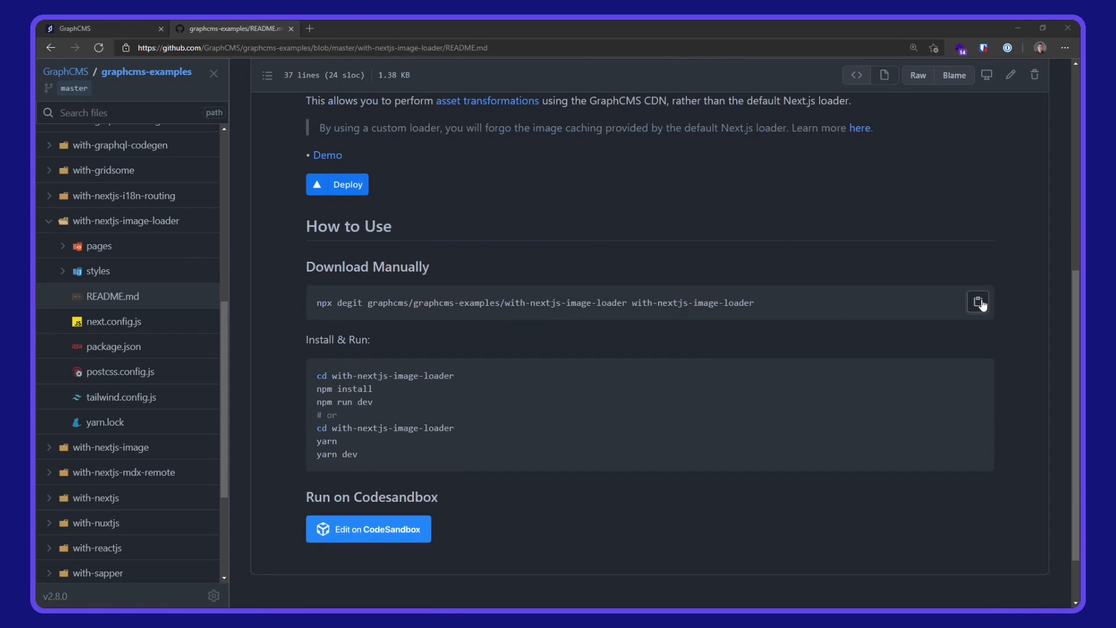
mouse_move(902, 265)
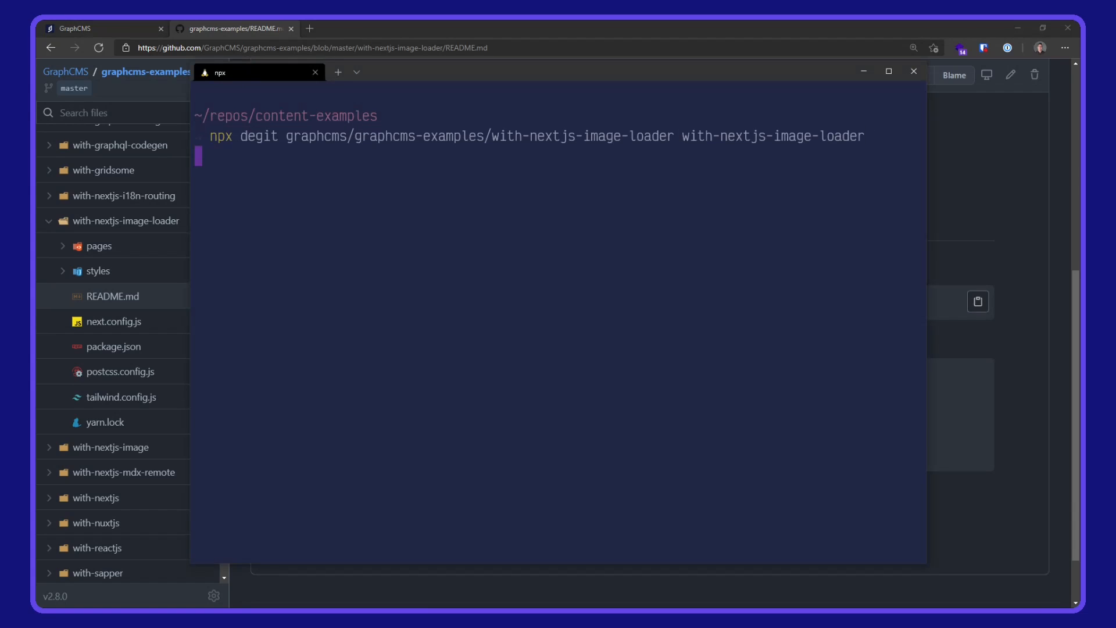
text(cd with-nextjs-image)
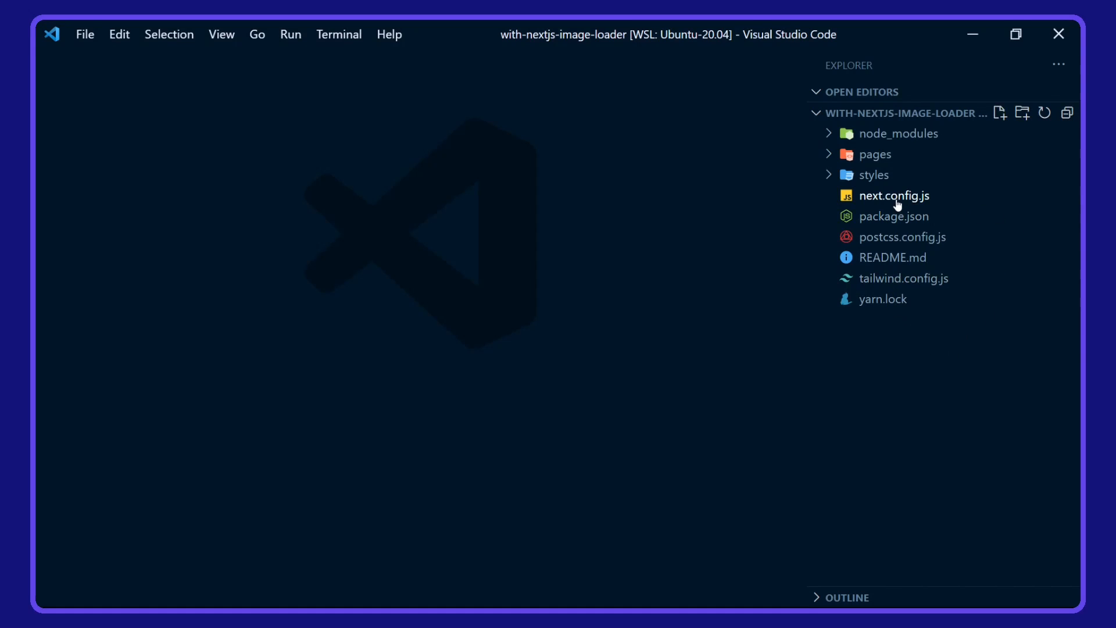
Inspect GraphCMSImageLoader and the relativeSrc helper in pages/index.js
click(894, 196)
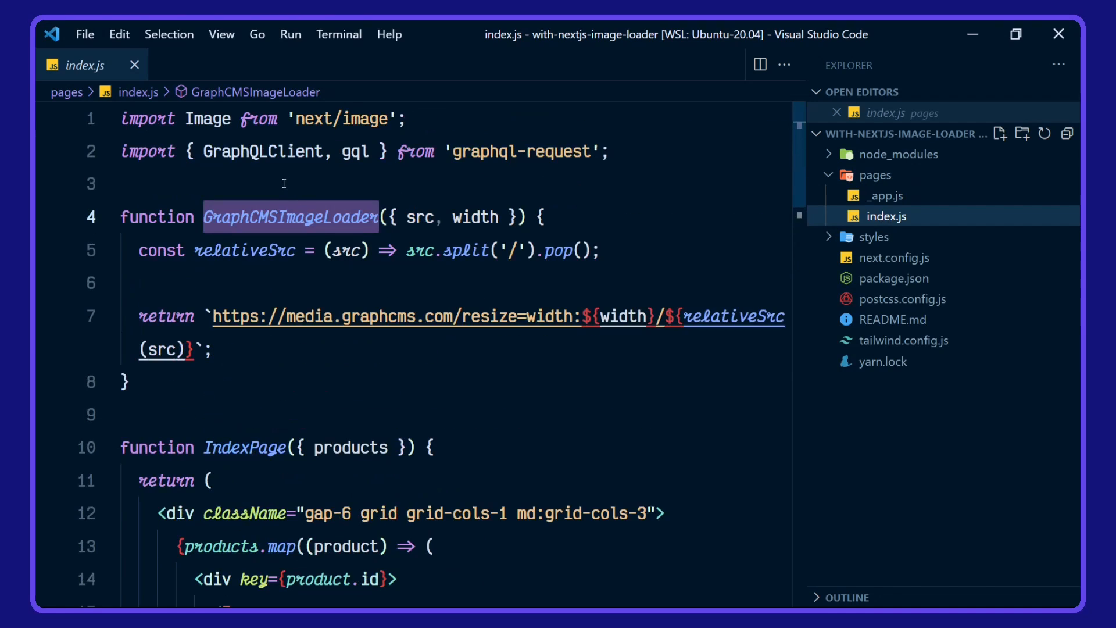
double_click(263, 151)
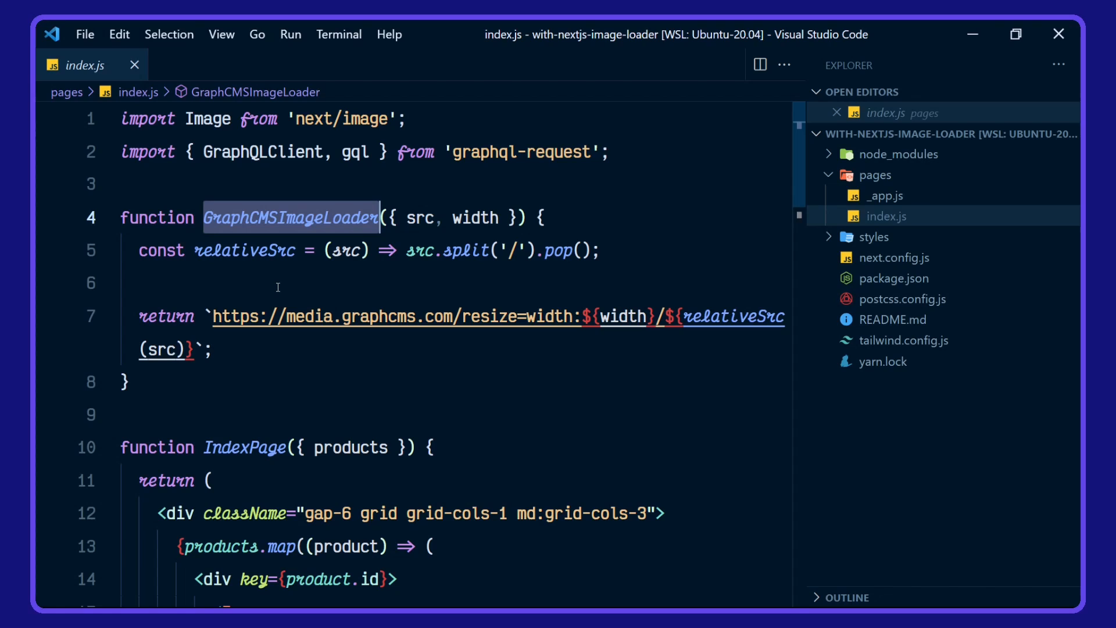
mouse_move(406, 217)
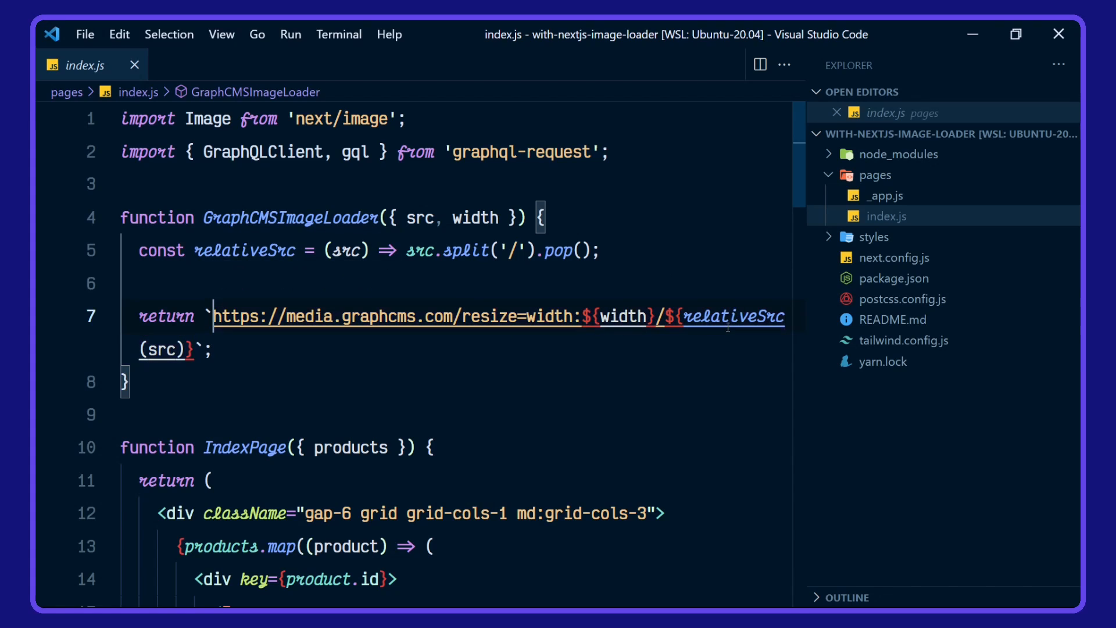
double_click(725, 316)
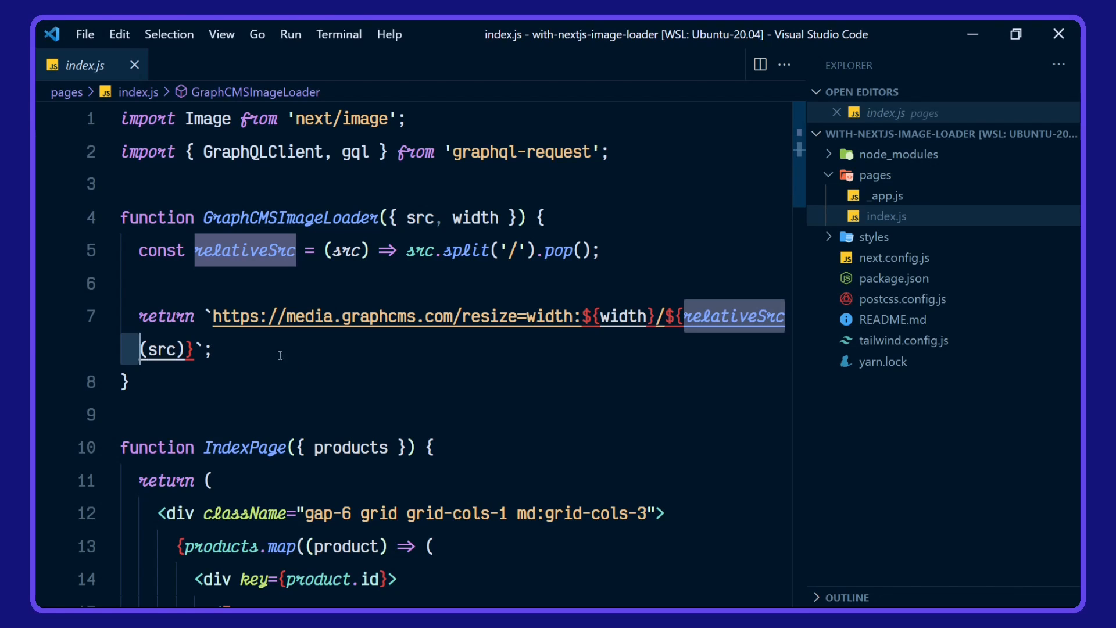
scroll(down, 3)
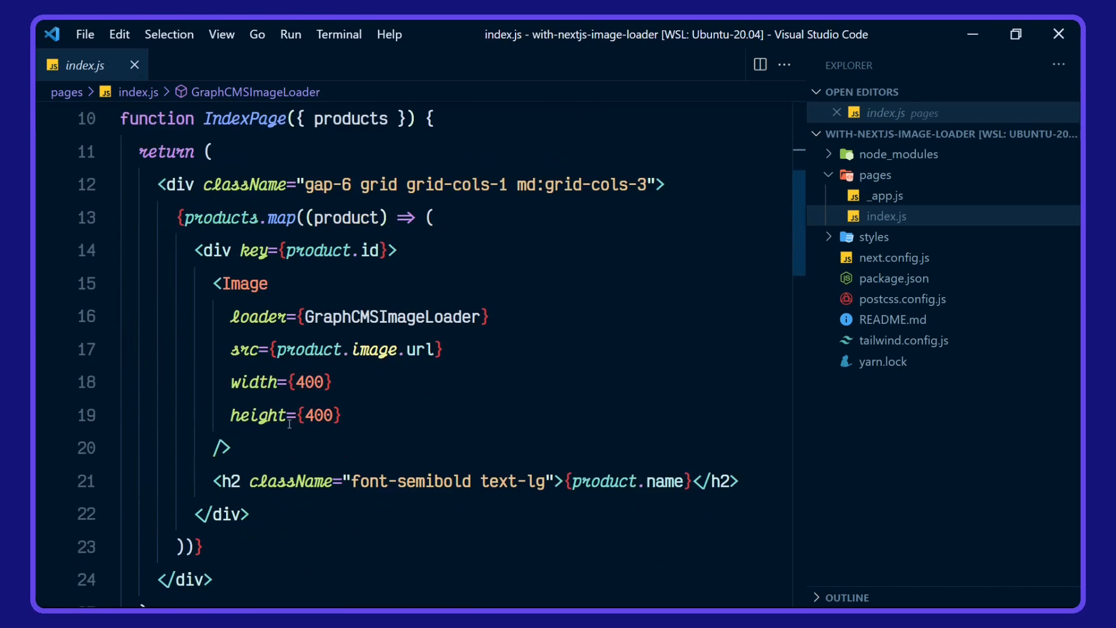
Run yarn dev and view the three product images at localhost:3000
scroll(down, 3)
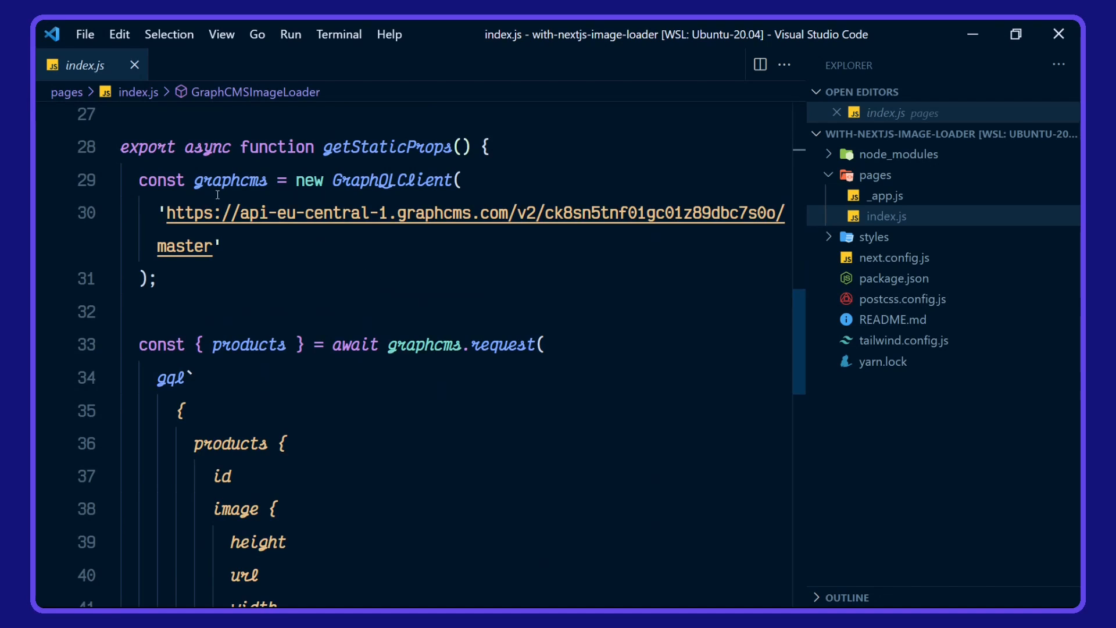
mouse_move(481, 389)
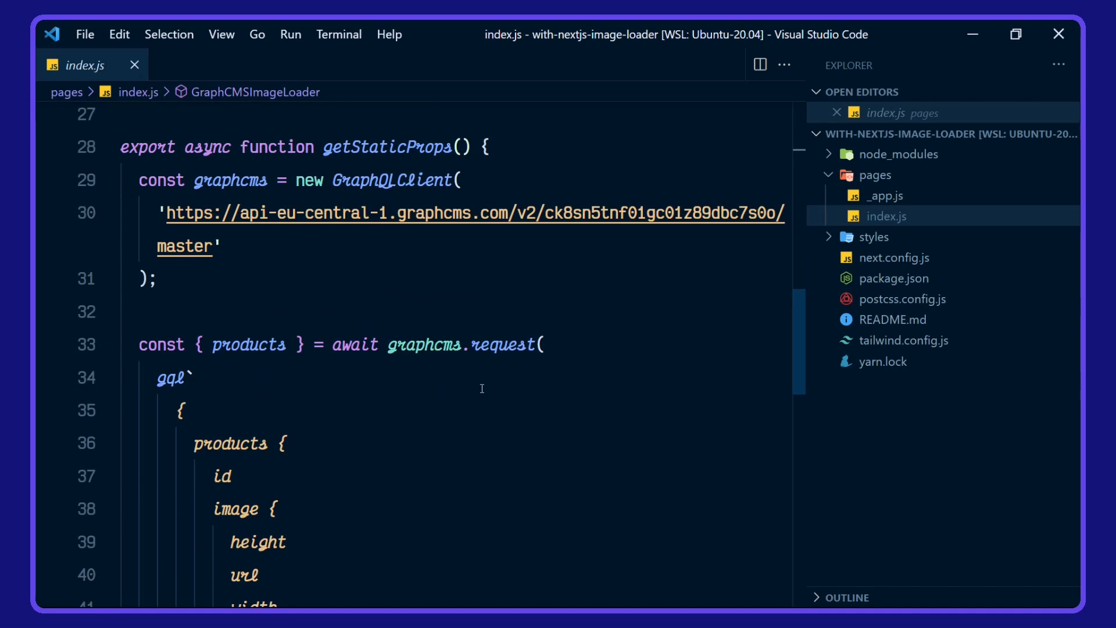
scroll(down, 3)
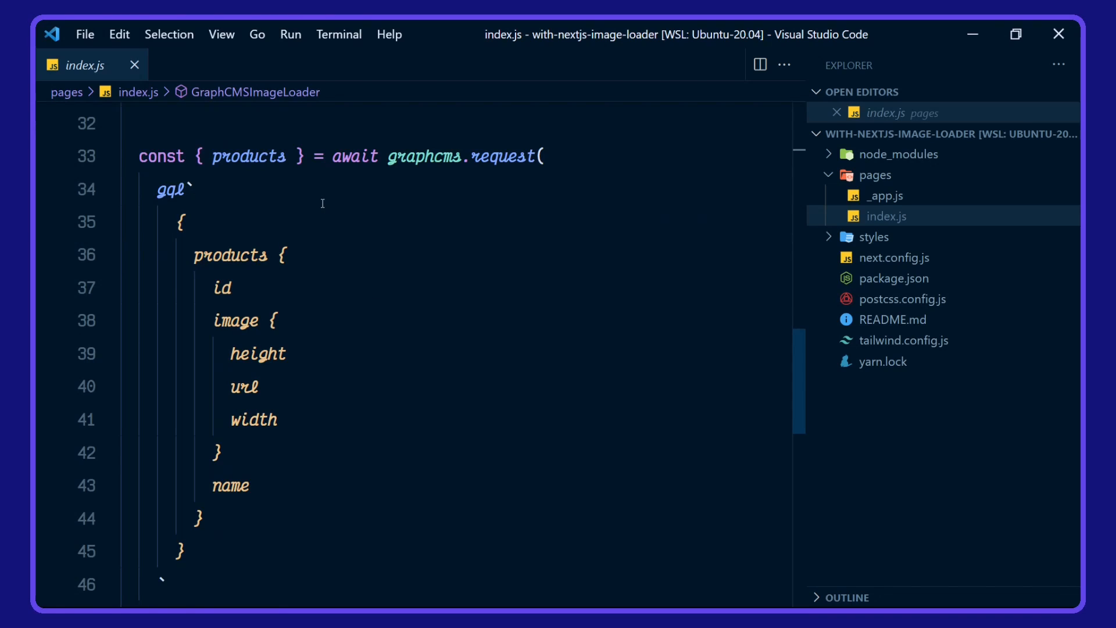
mouse_move(342, 305)
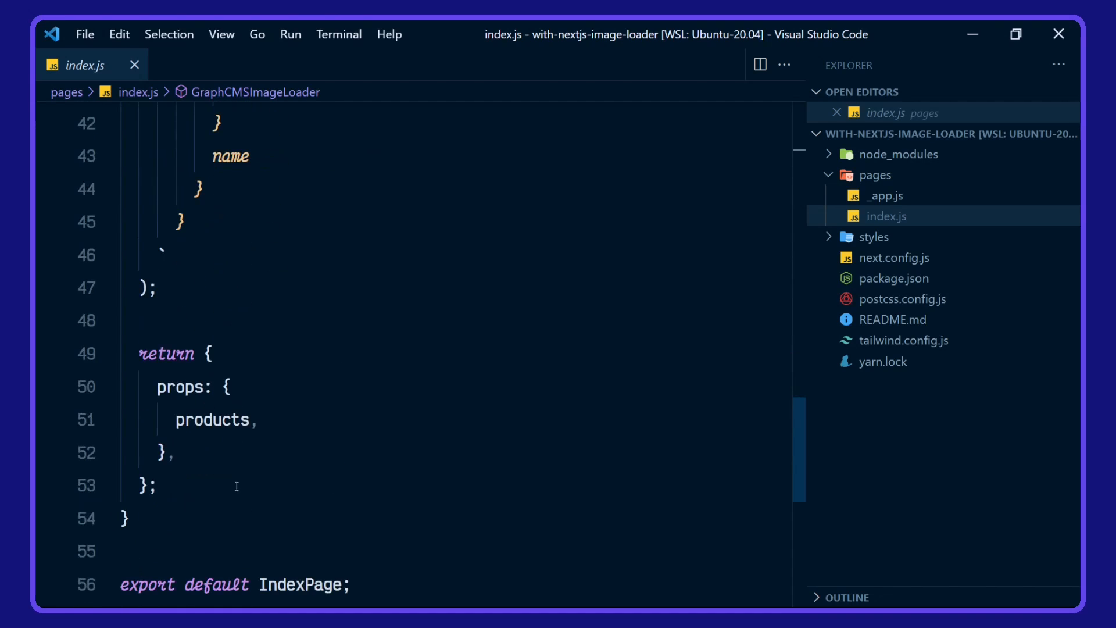
scroll(up, 3)
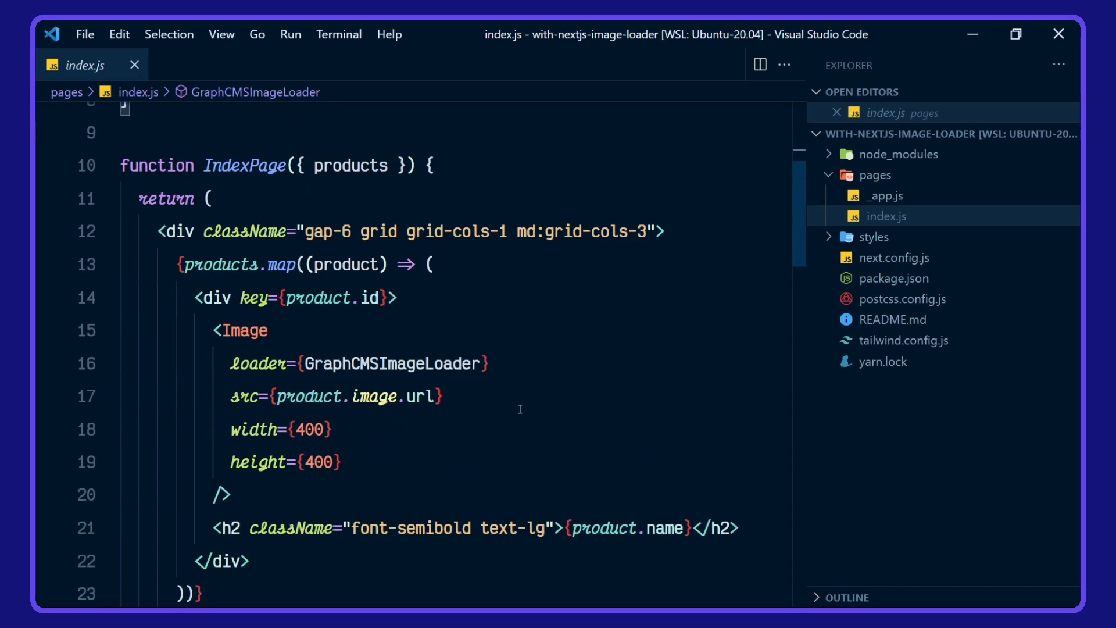
mouse_move(395, 329)
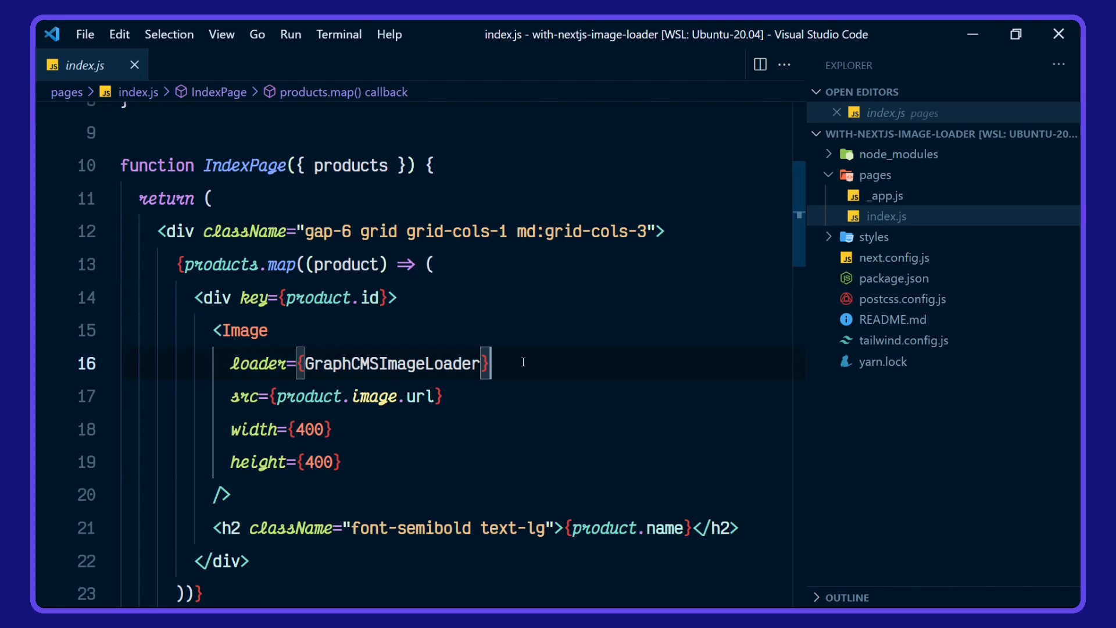
mouse_move(527, 410)
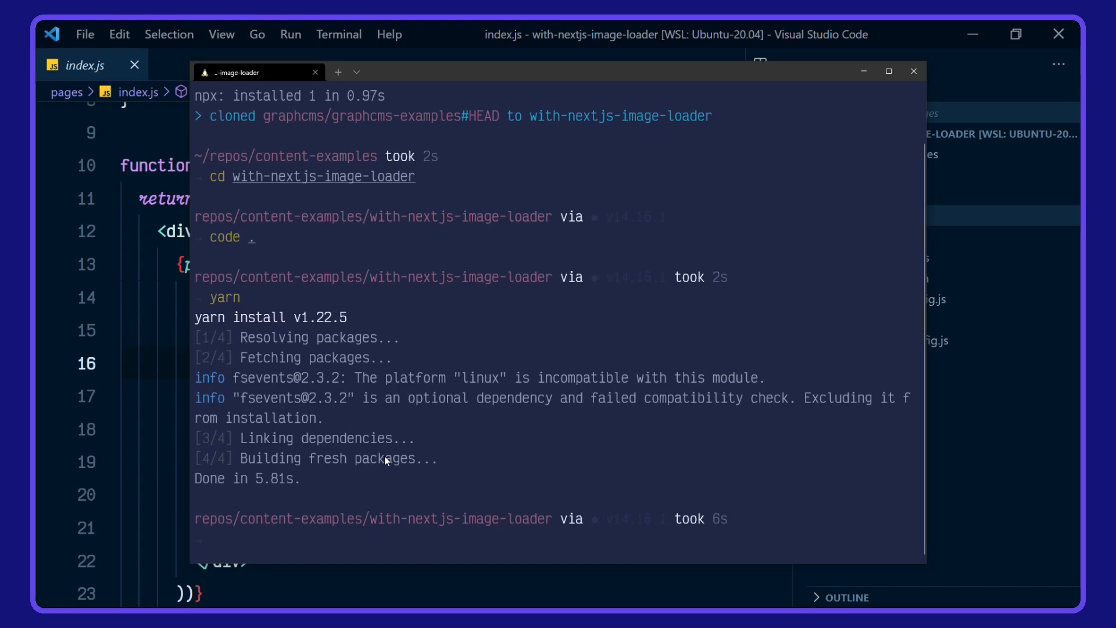
text(yd)
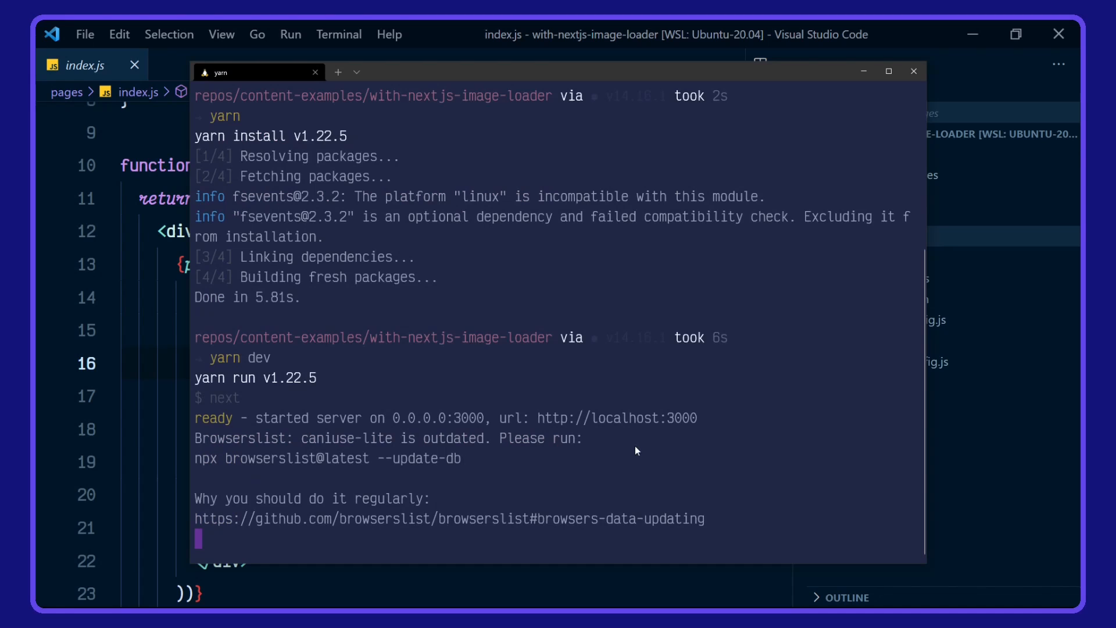
mouse_move(616, 417)
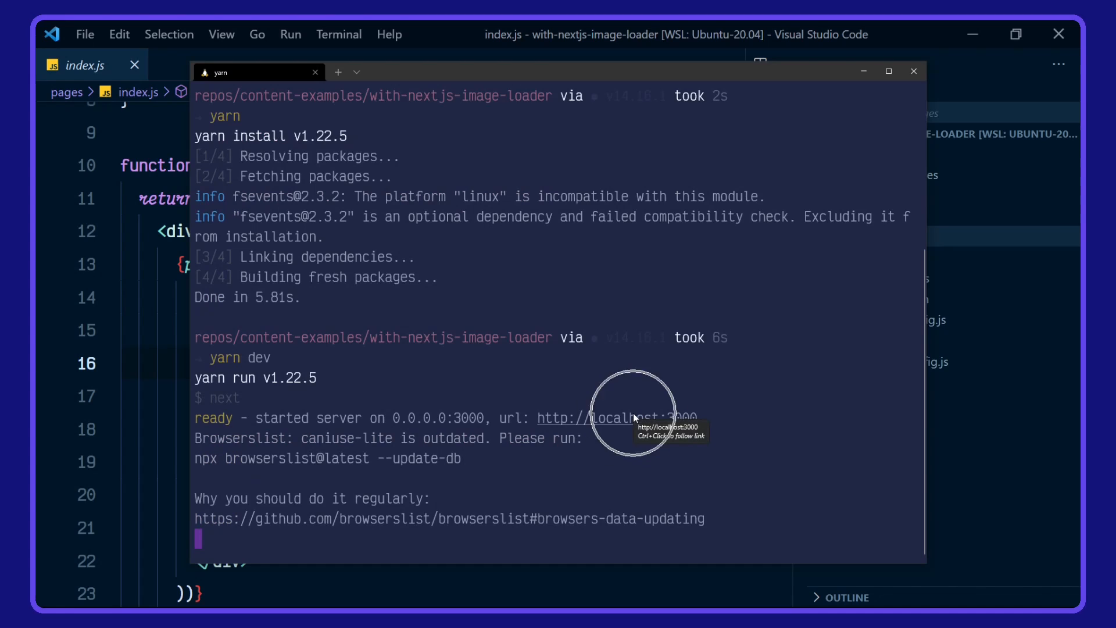
click(587, 418)
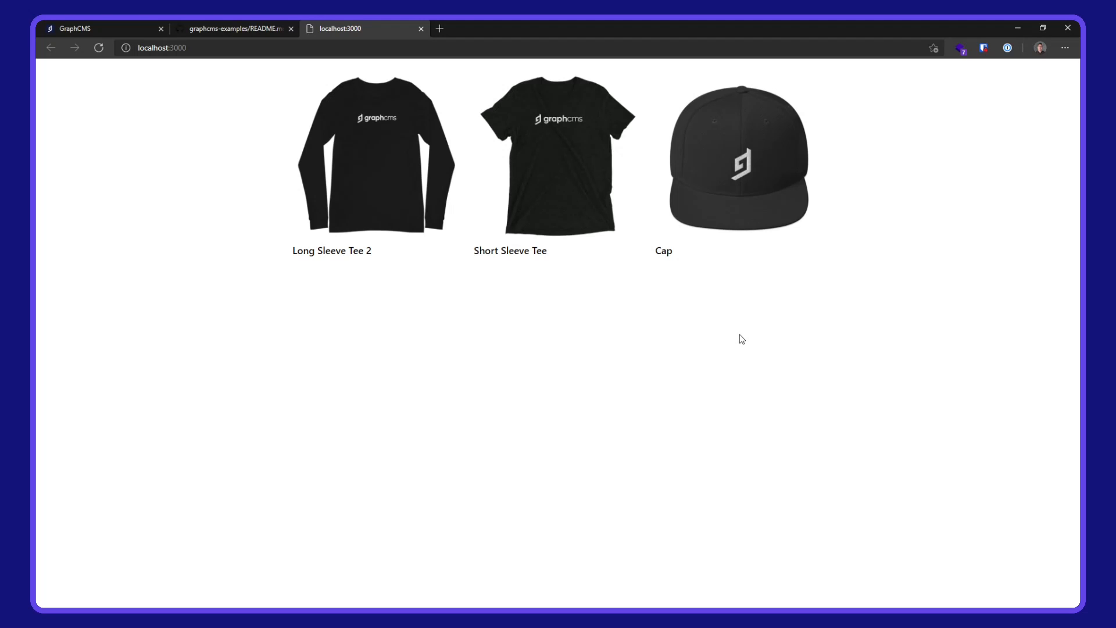
mouse_move(734, 335)
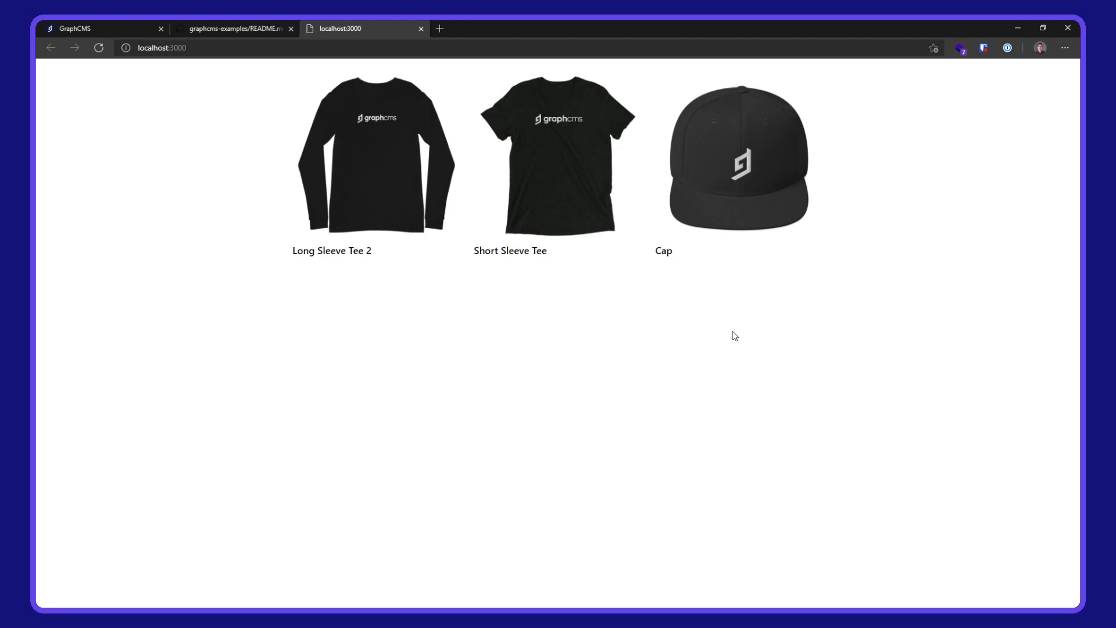
mouse_move(466, 353)
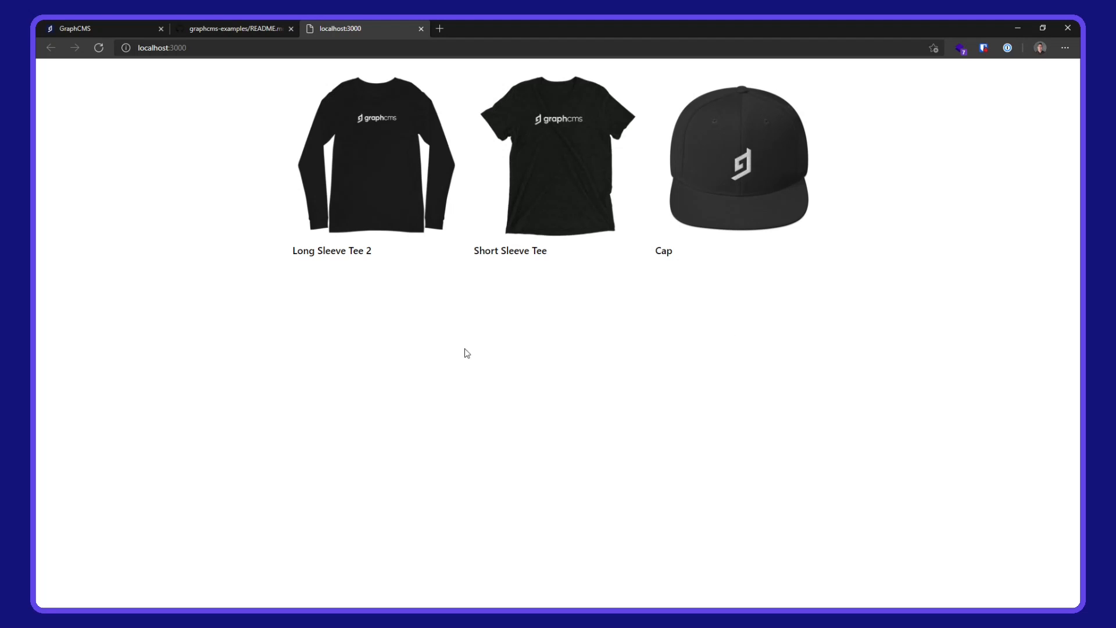